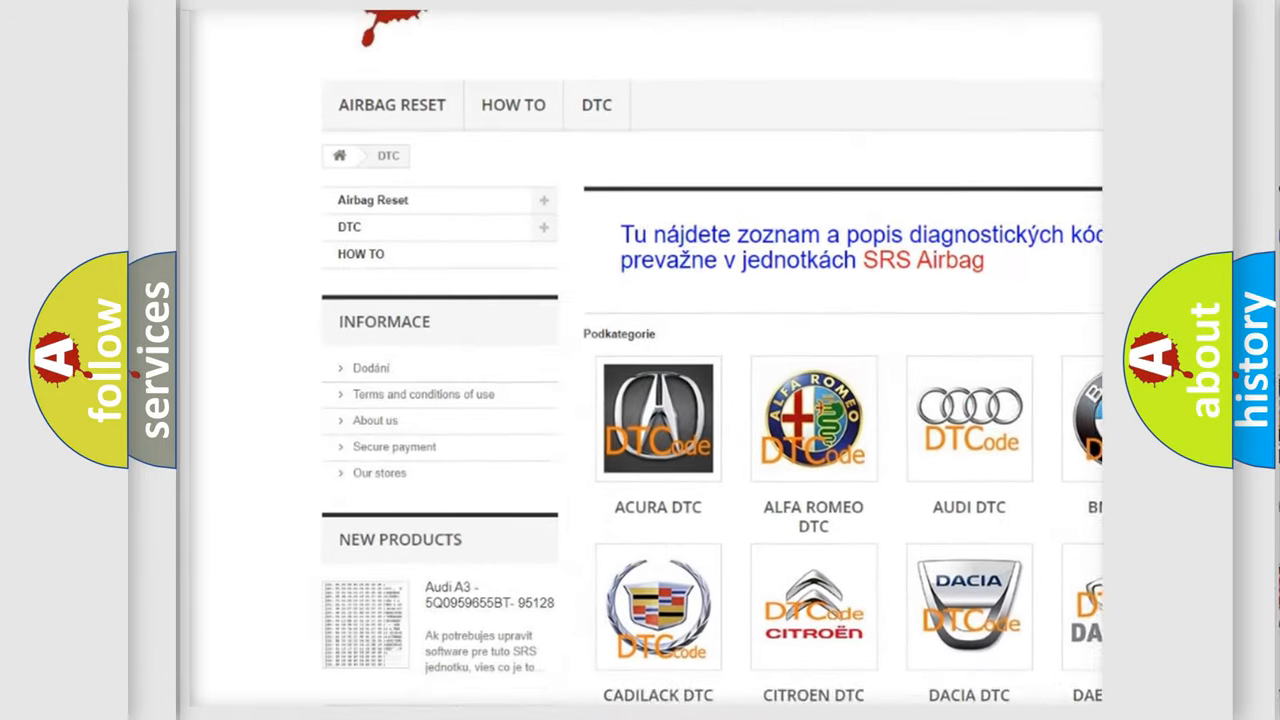
{"action": "scroll", "scroll_direction": "down", "scroll_amount": 3}
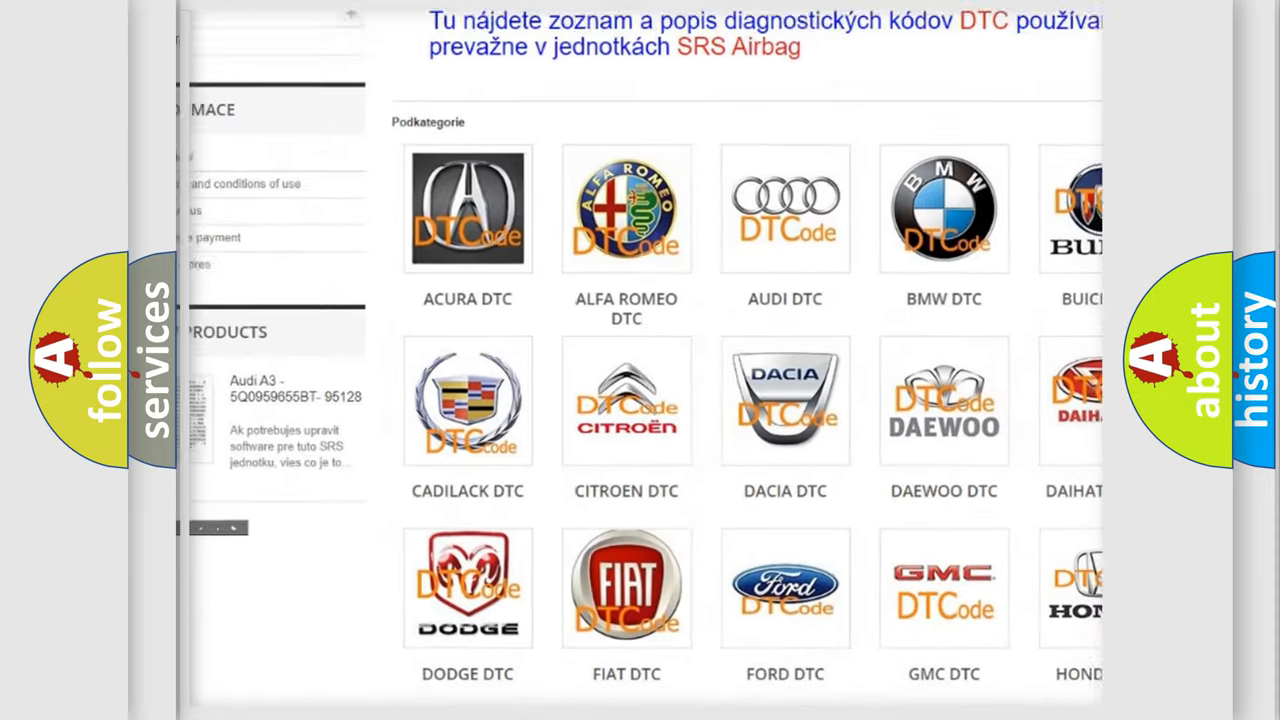
{"action": "scroll", "scroll_direction": "down", "scroll_amount": 3}
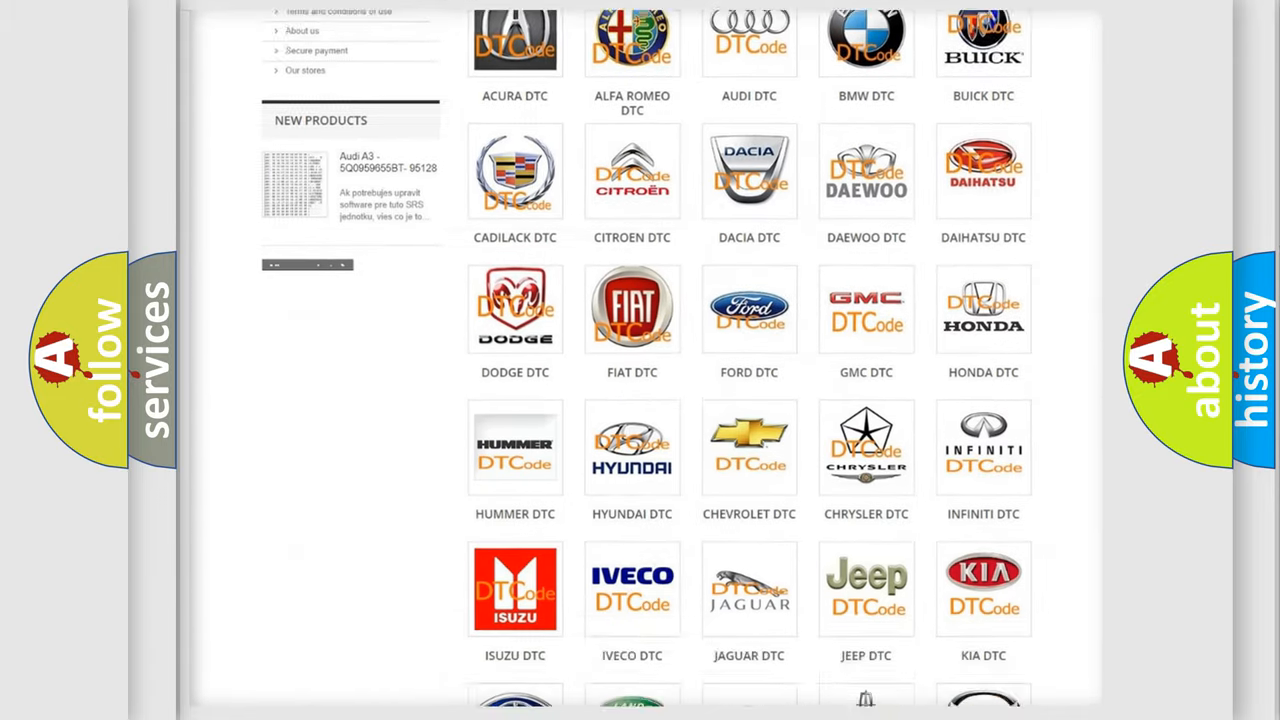
{"action": "scroll", "scroll_direction": "down", "scroll_amount": 3}
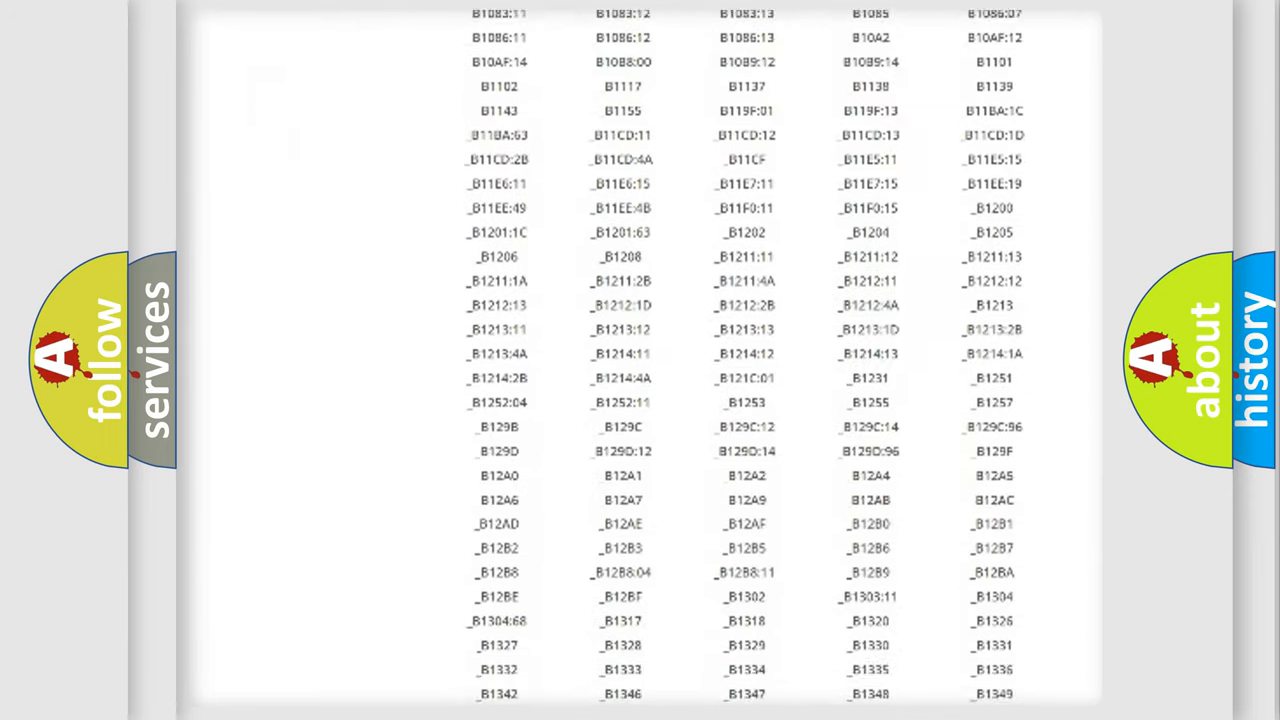
{"action": "scroll", "scroll_direction": "down", "scroll_amount": 3}
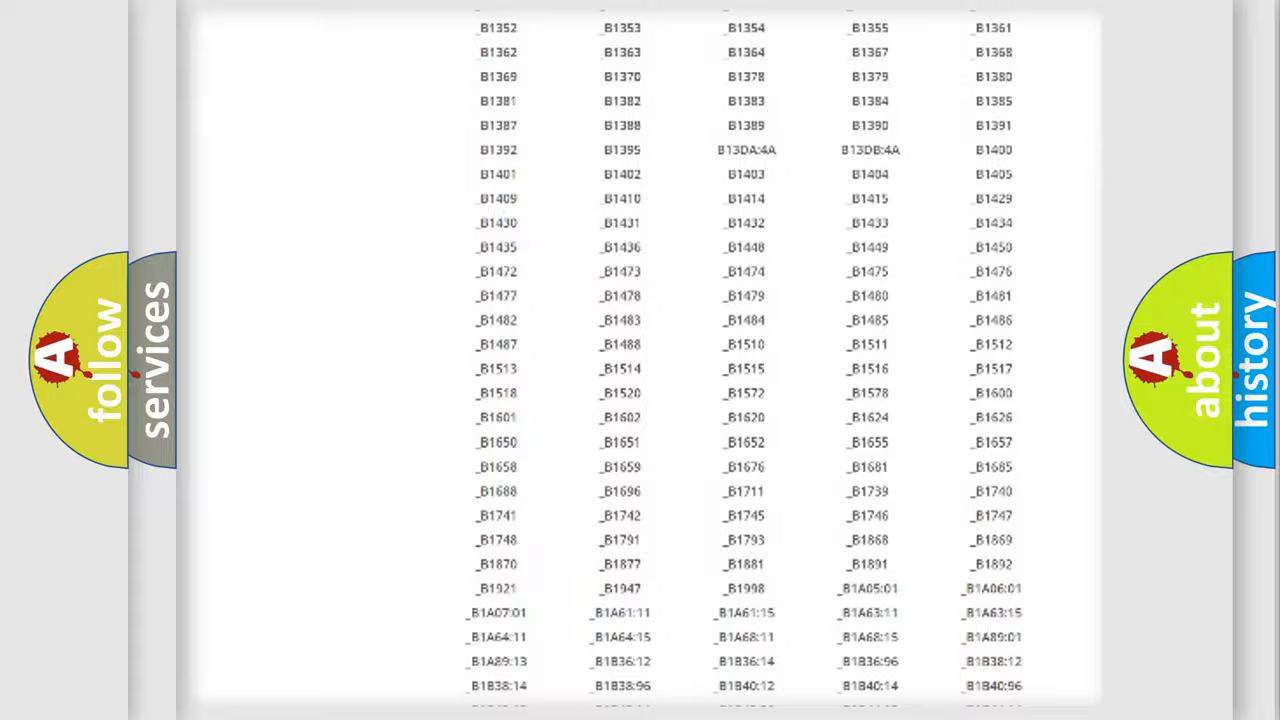